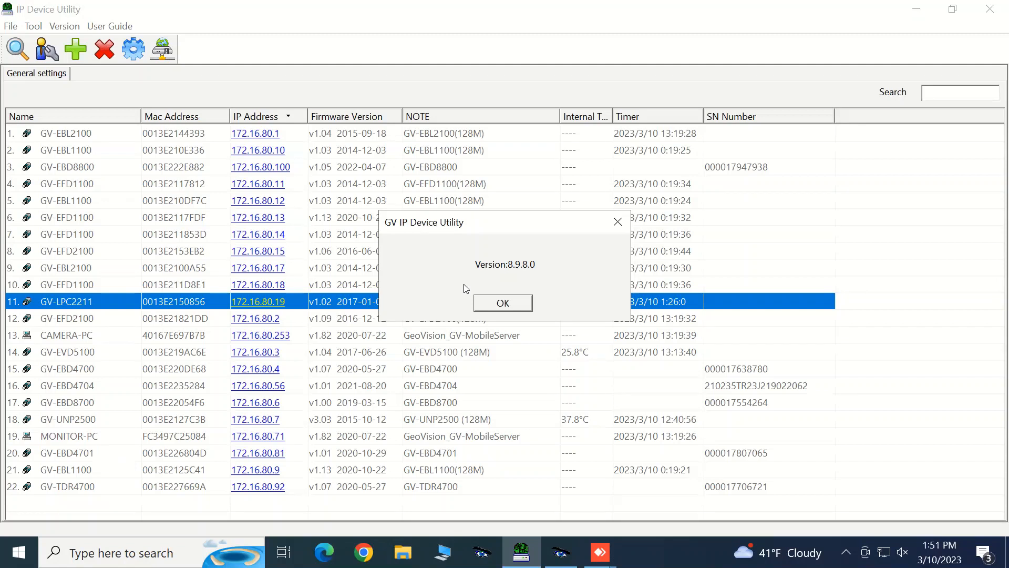
pyautogui.moveTo(469, 297)
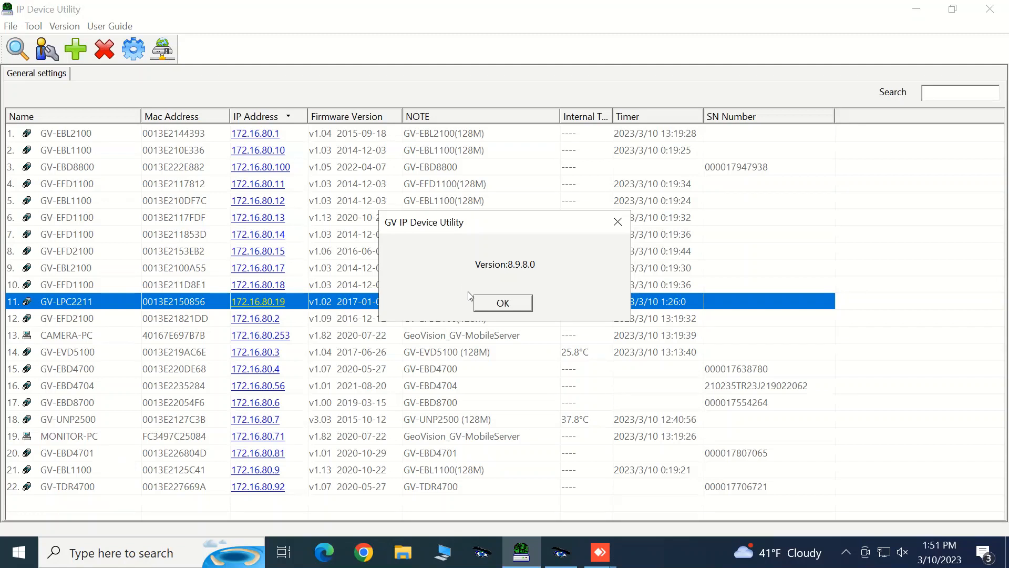
# Dismiss the version 8.9.8.0 information dialog to return to the device list.
pyautogui.click(503, 302)
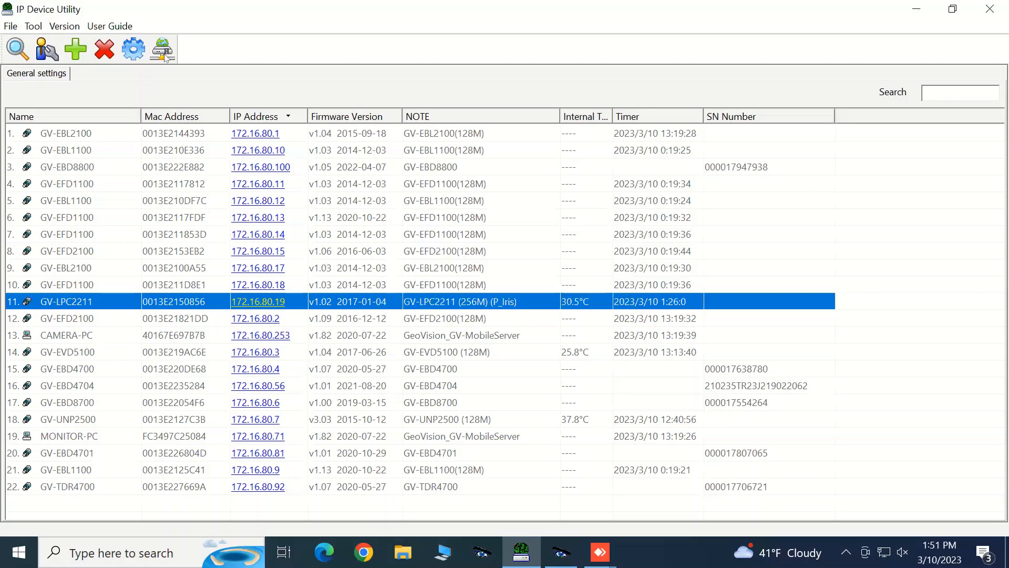
pyautogui.moveTo(166, 55)
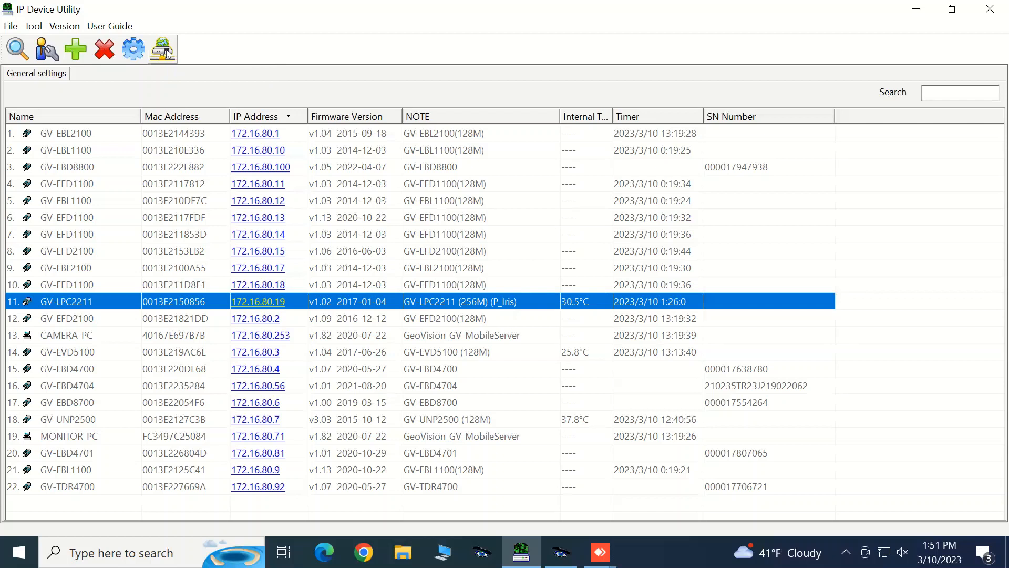
pyautogui.moveTo(411, 290)
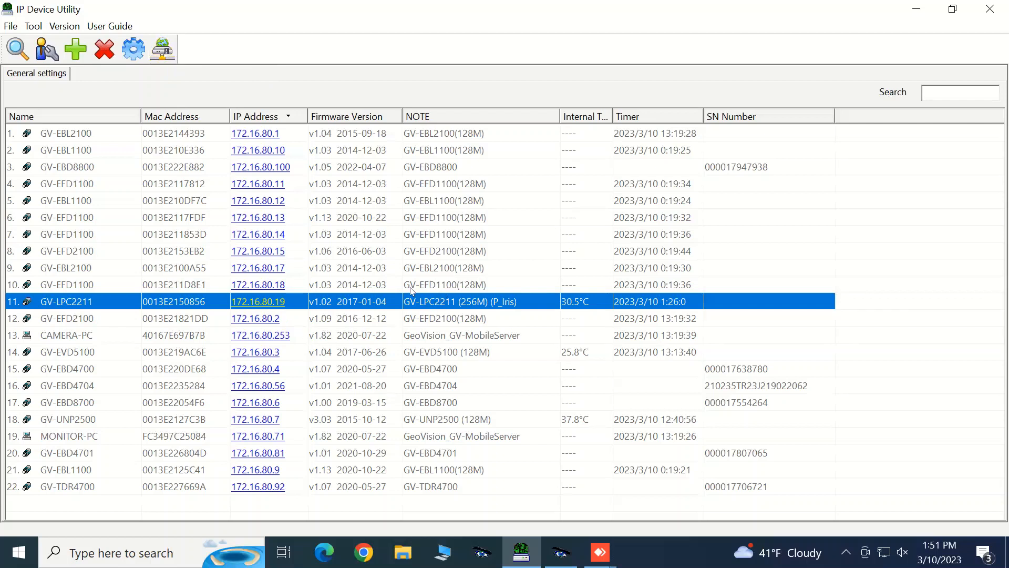
pyautogui.moveTo(432, 293)
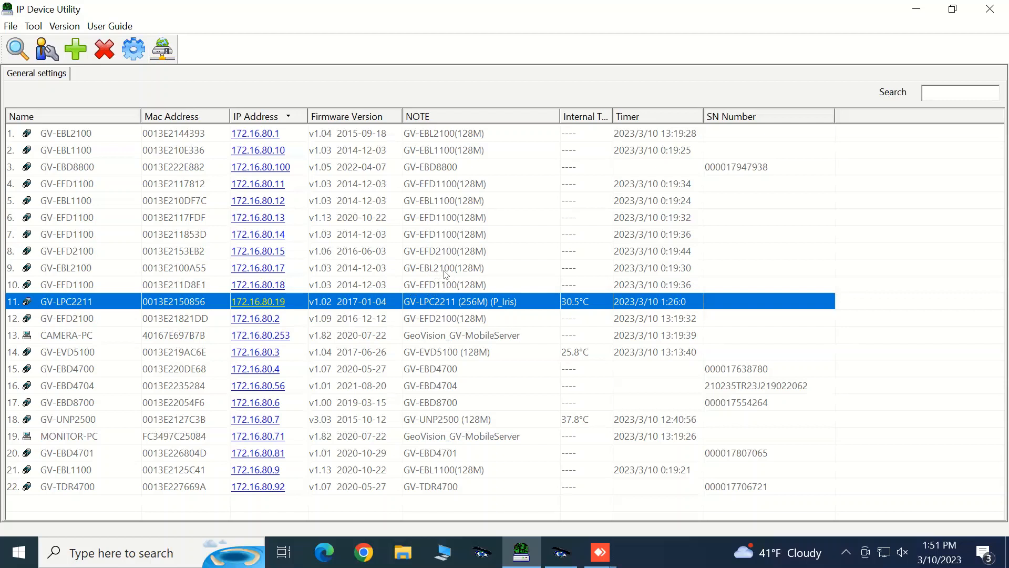
pyautogui.moveTo(433, 242)
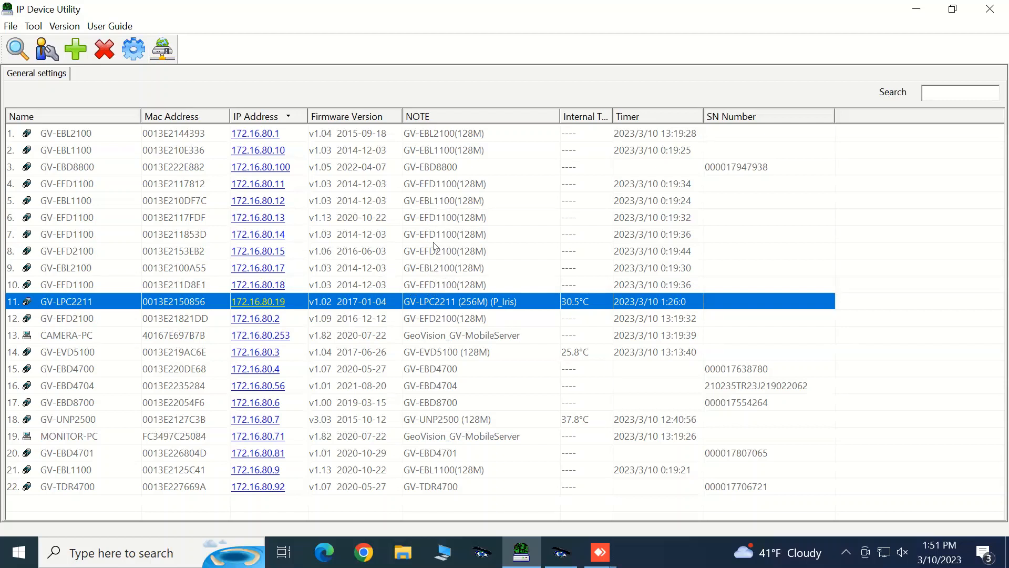
pyautogui.moveTo(437, 248)
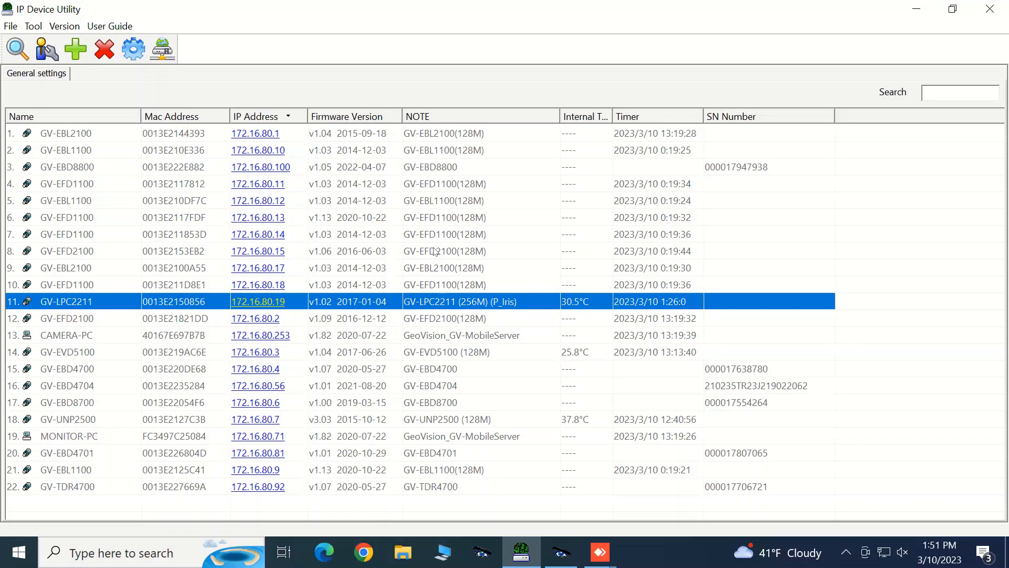
pyautogui.moveTo(458, 394)
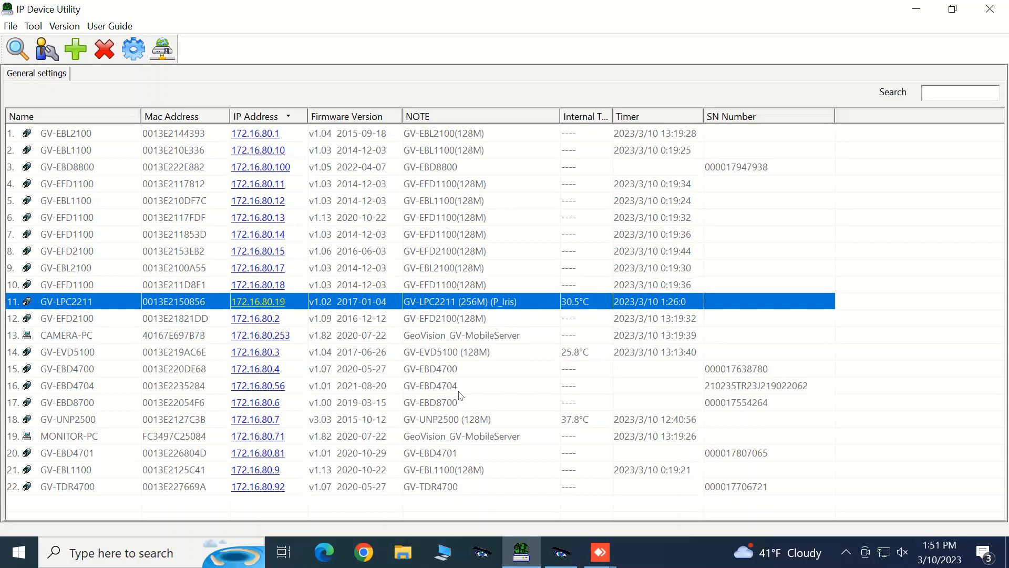
pyautogui.moveTo(460, 390)
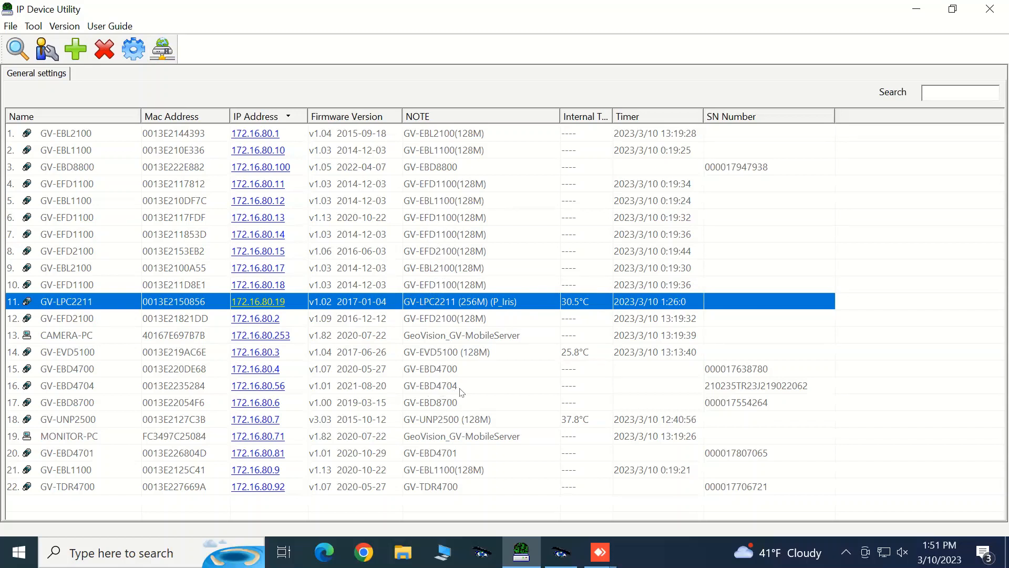
pyautogui.moveTo(474, 387)
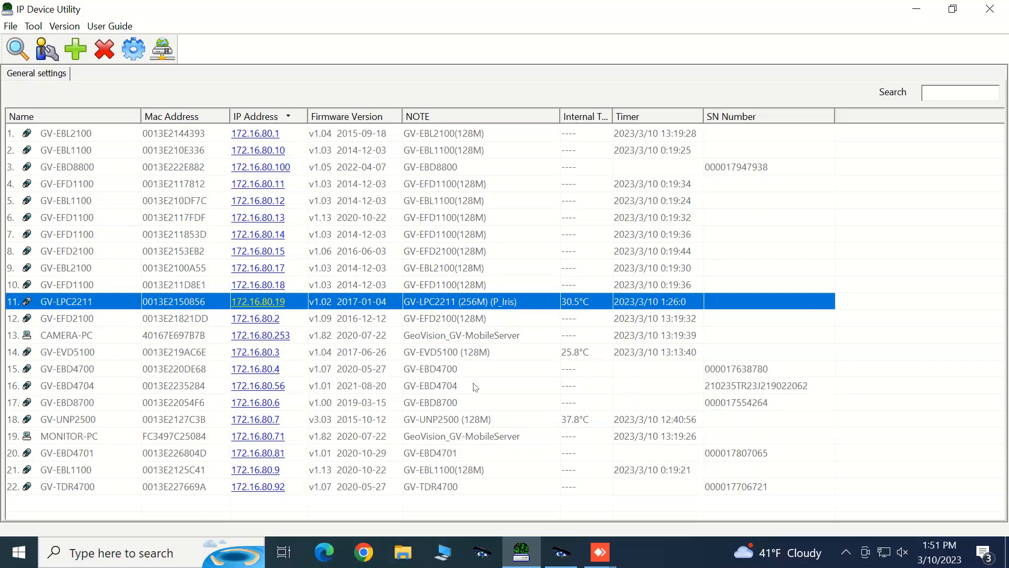
pyautogui.moveTo(474, 377)
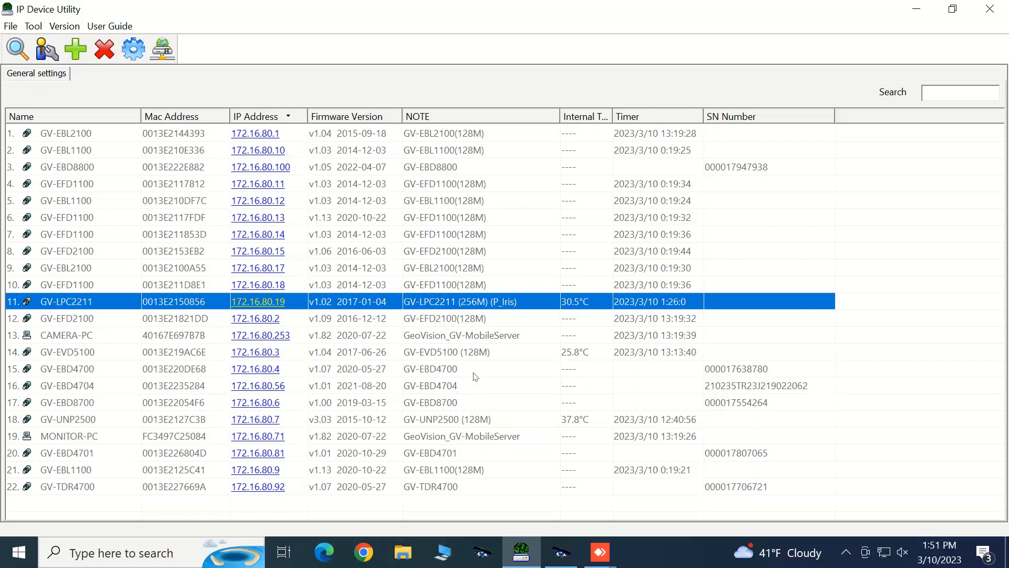
pyautogui.moveTo(433, 341)
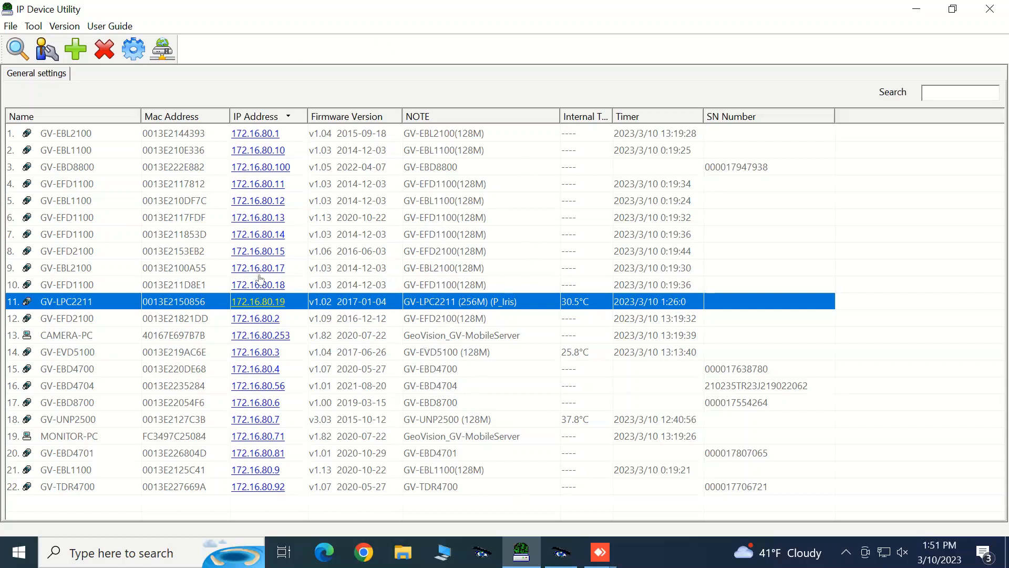
pyautogui.moveTo(292, 473)
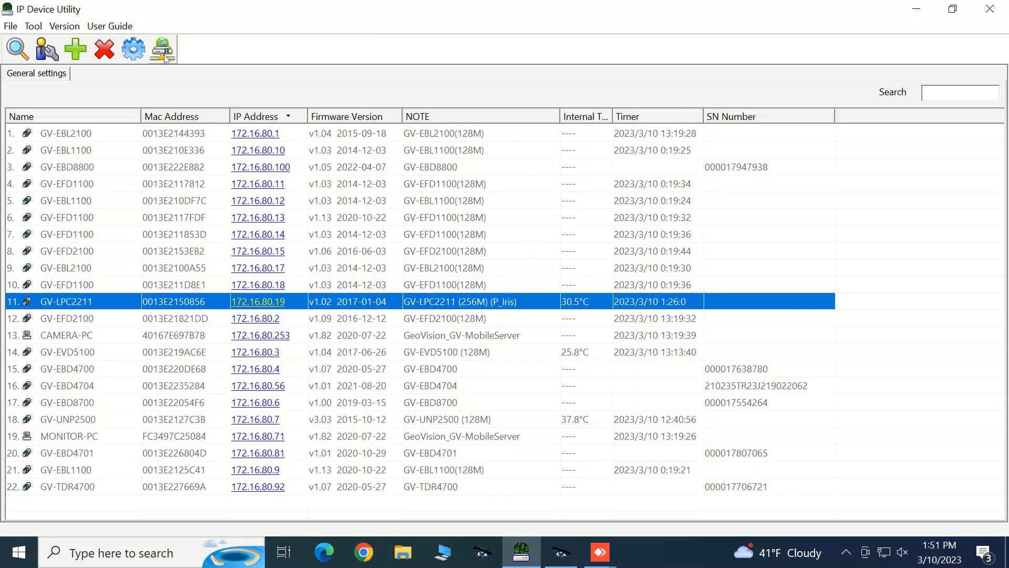
pyautogui.moveTo(162, 51)
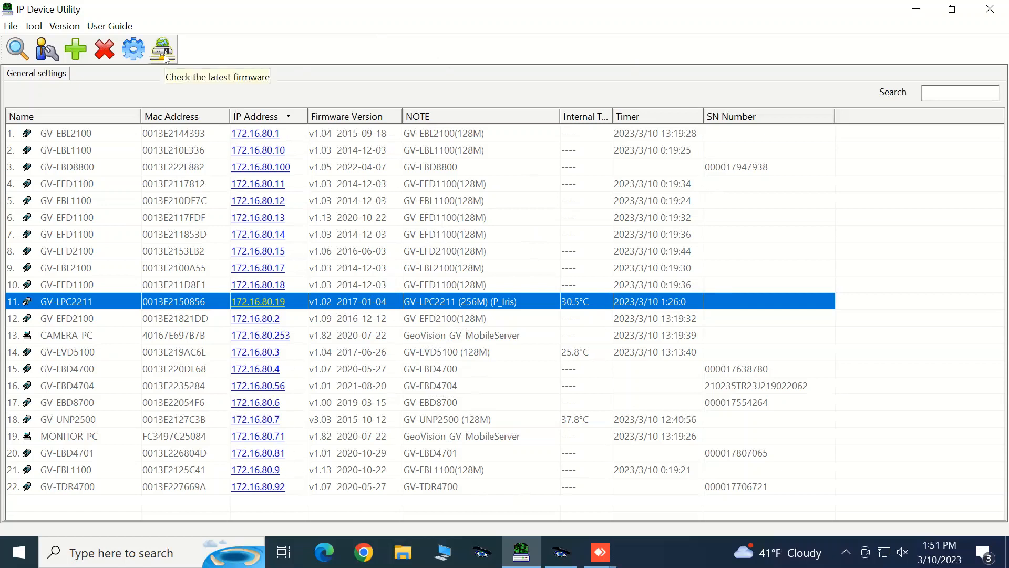
# Run the online check for the latest camera firmware from the toolbar.
pyautogui.click(160, 49)
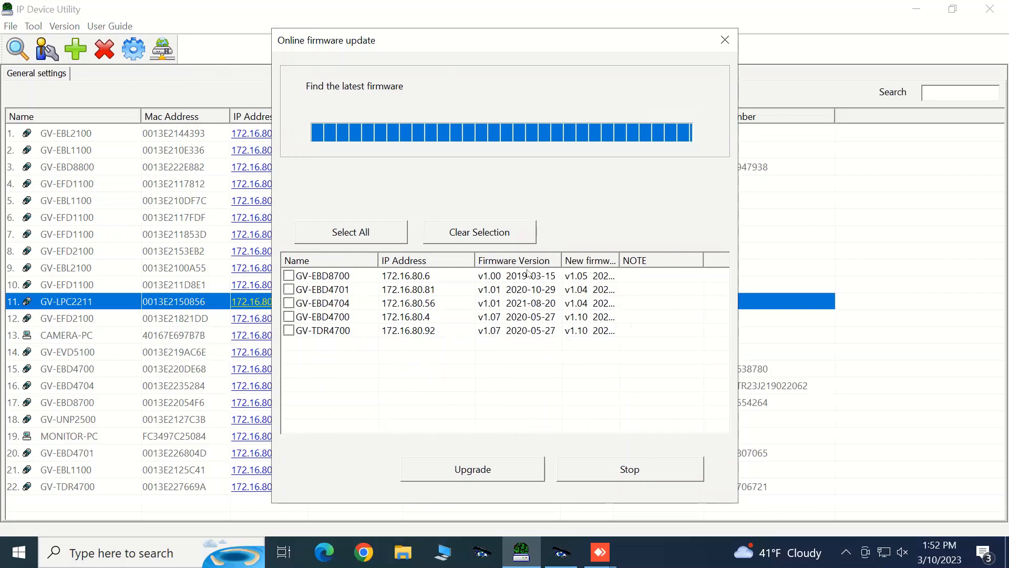
pyautogui.moveTo(603, 266)
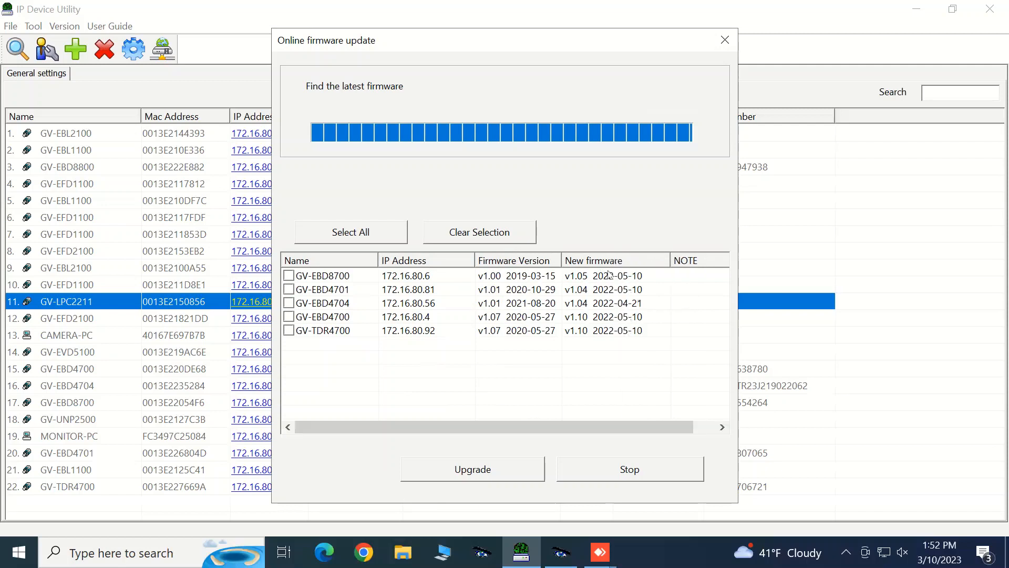
pyautogui.moveTo(581, 330)
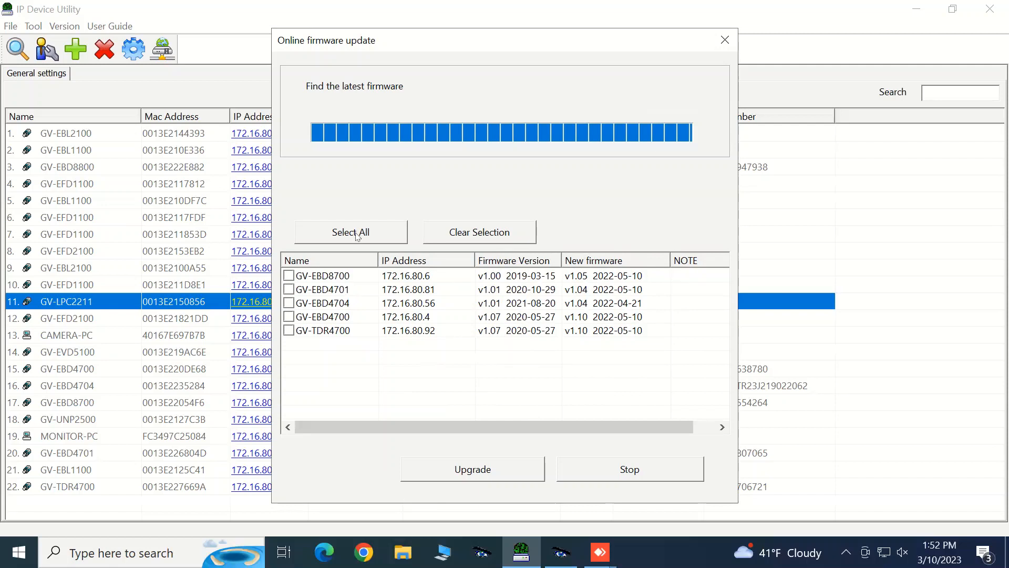
# Tick all five cameras with newer firmware via Select All.
pyautogui.click(351, 231)
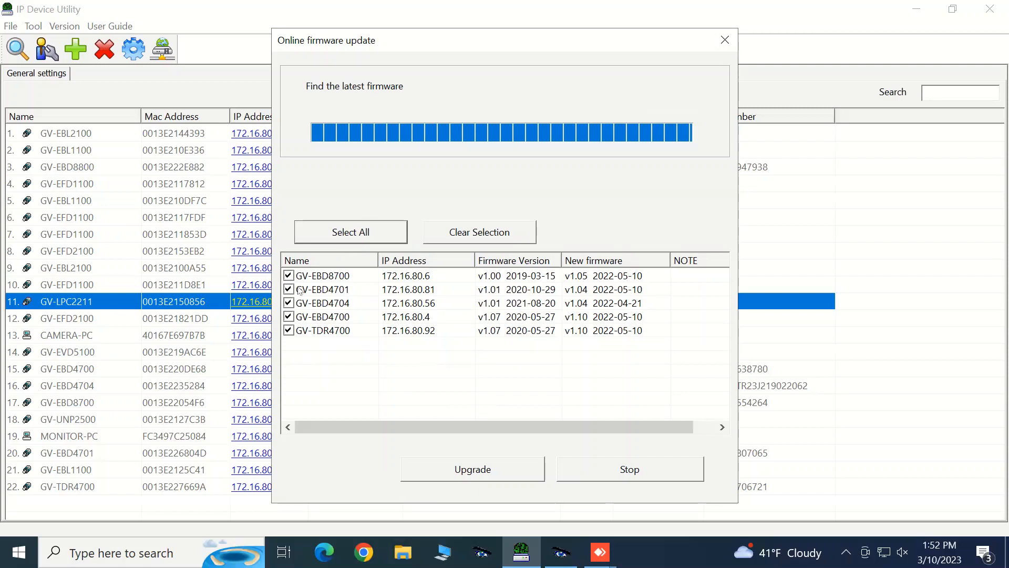
pyautogui.moveTo(297, 275)
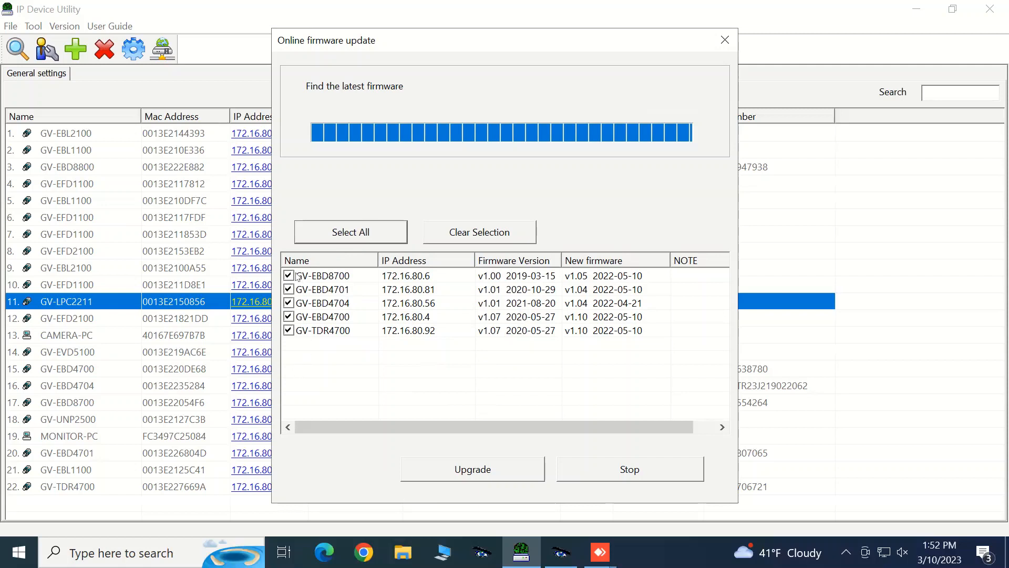
pyautogui.moveTo(301, 287)
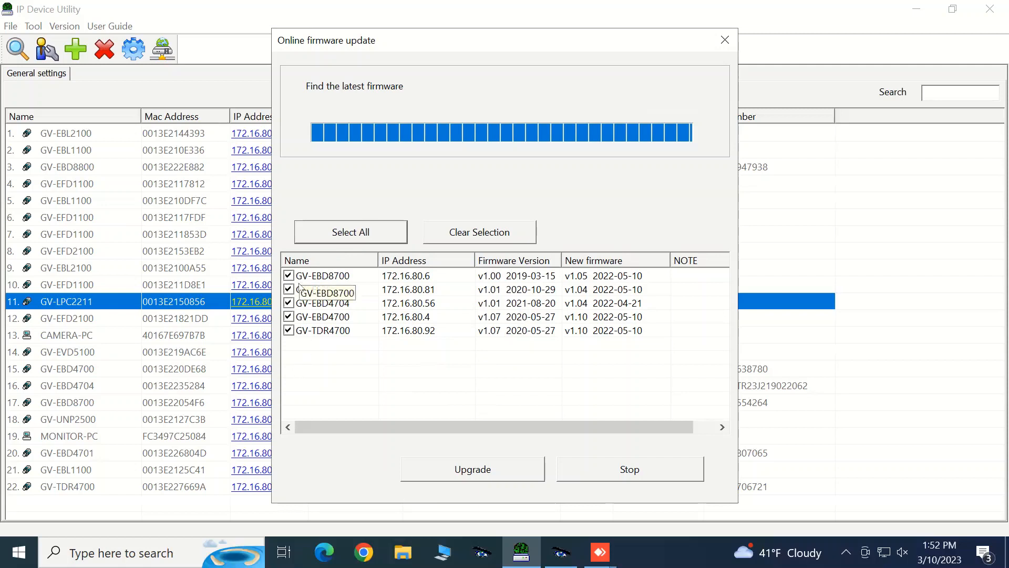
pyautogui.moveTo(341, 254)
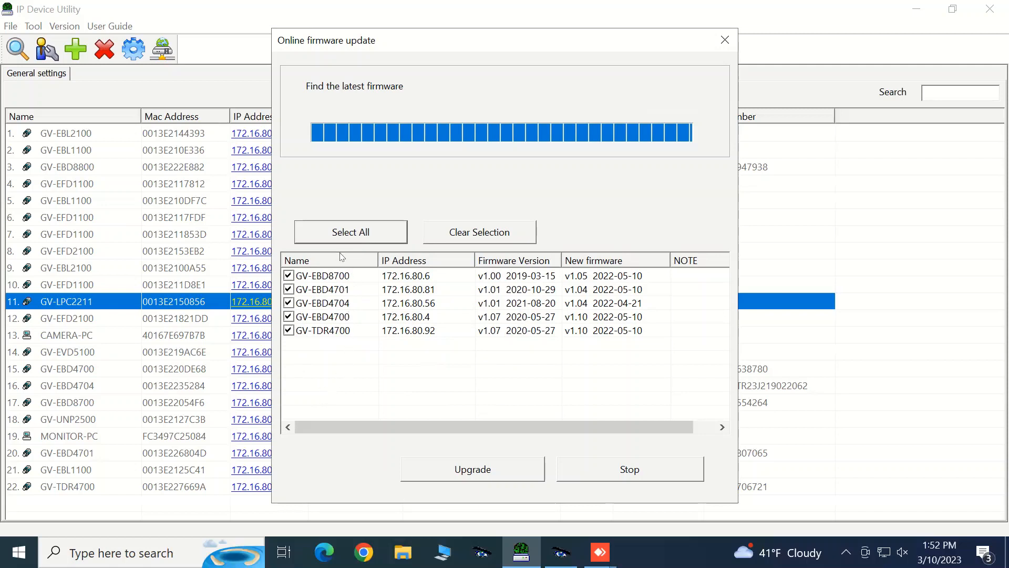
pyautogui.moveTo(315, 340)
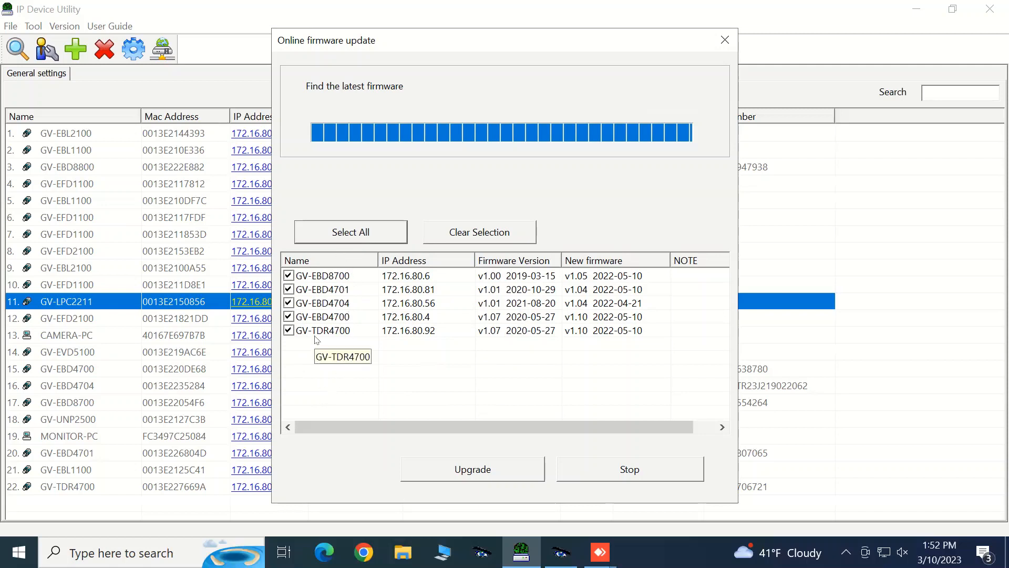
pyautogui.moveTo(490, 473)
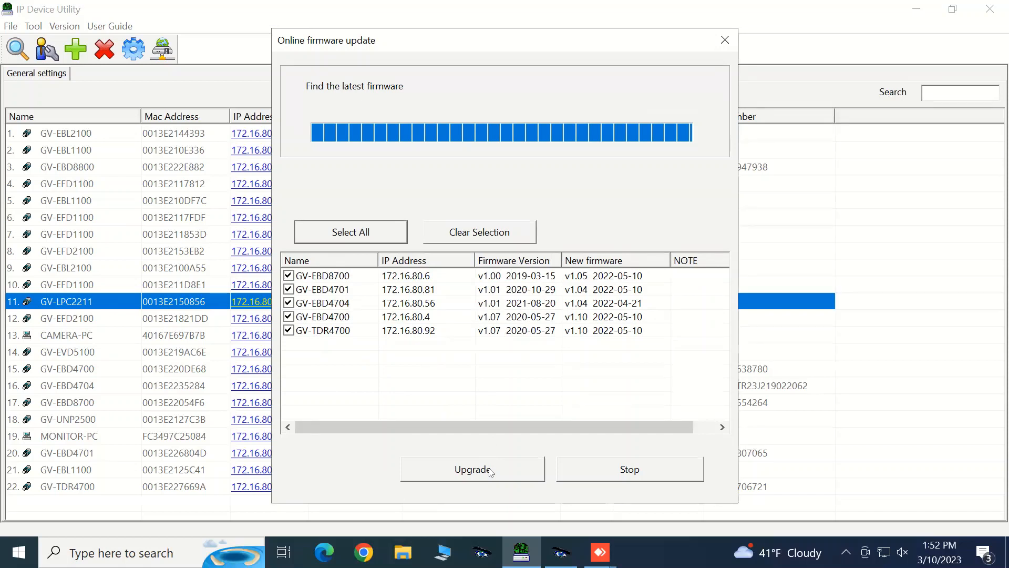
# Start the upgrade and confirm the camera login to begin the 237 MB firmware download.
pyautogui.click(473, 469)
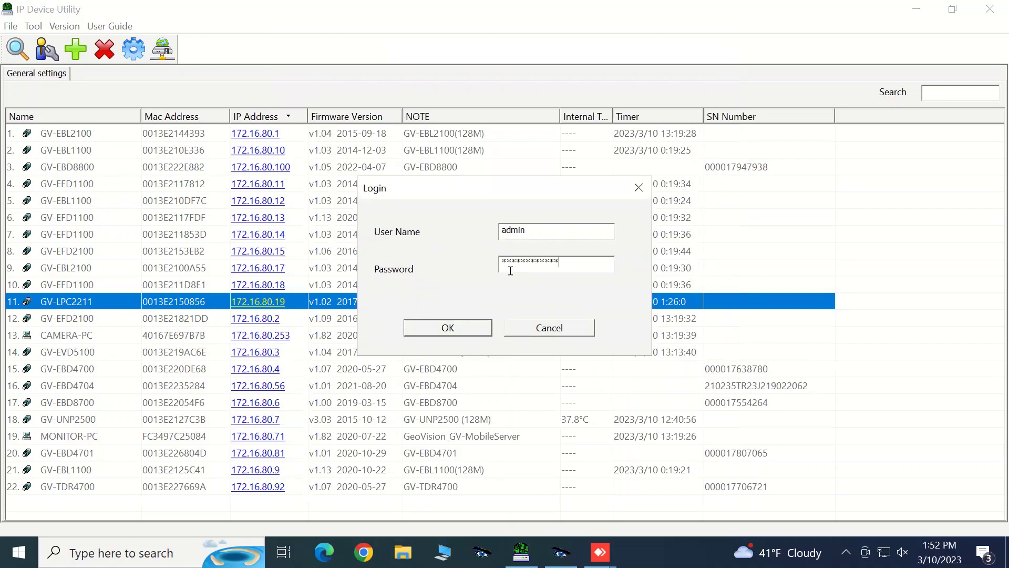
pyautogui.click(448, 328)
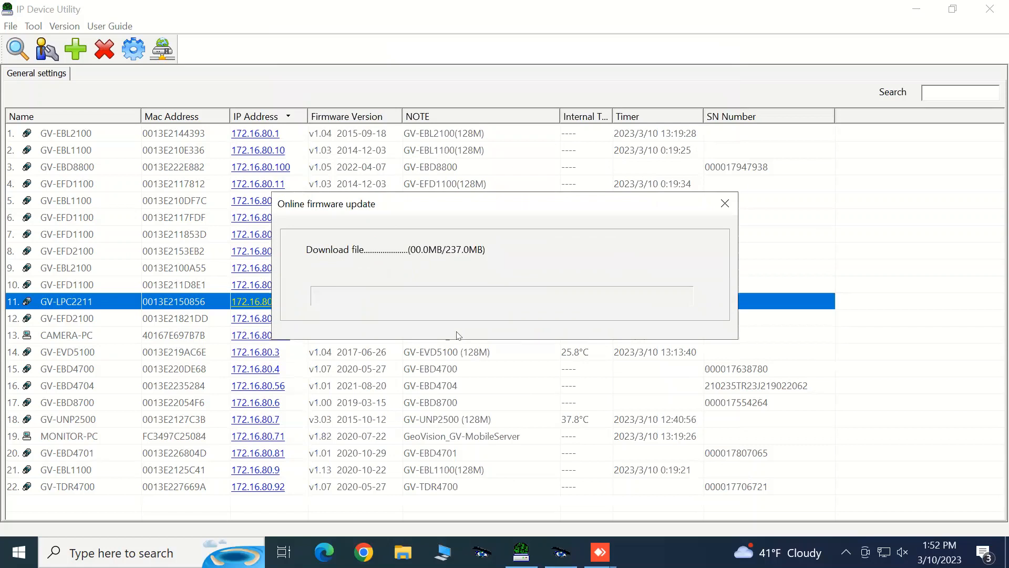